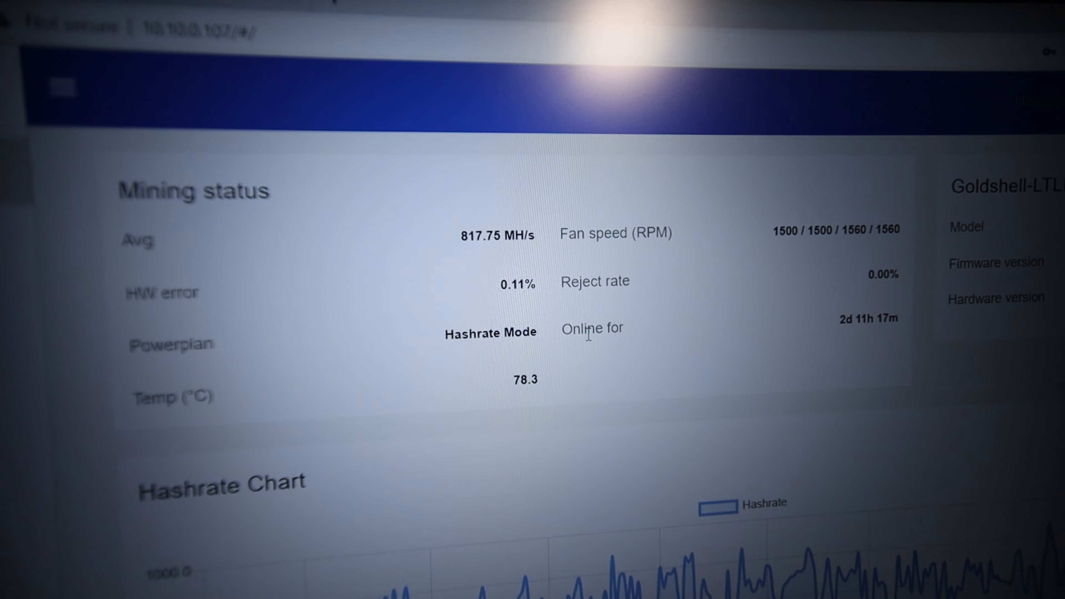
scroll("down", 3)
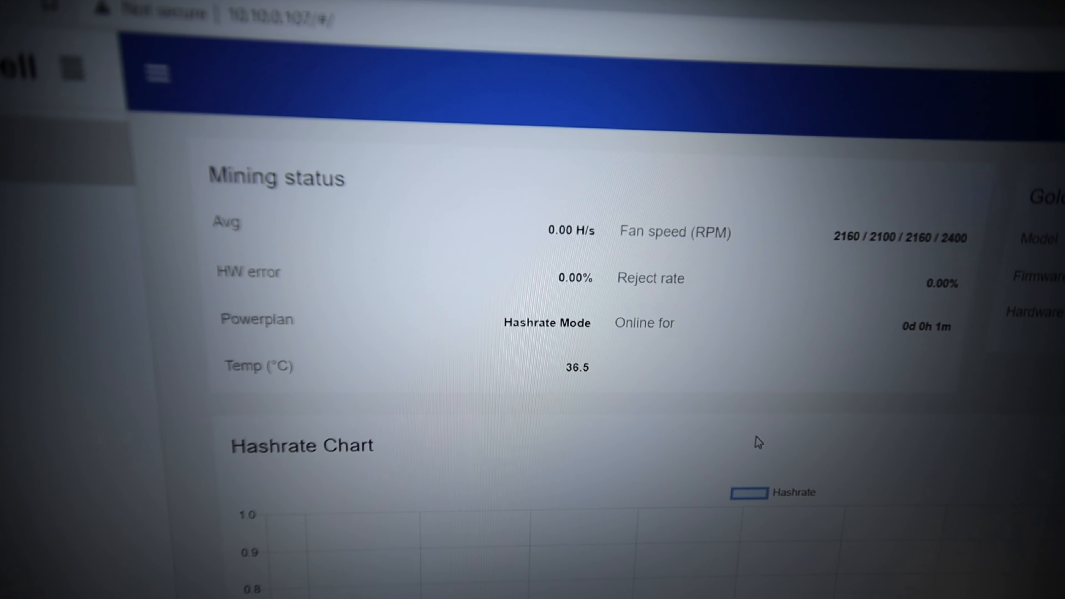
scroll("down", 3)
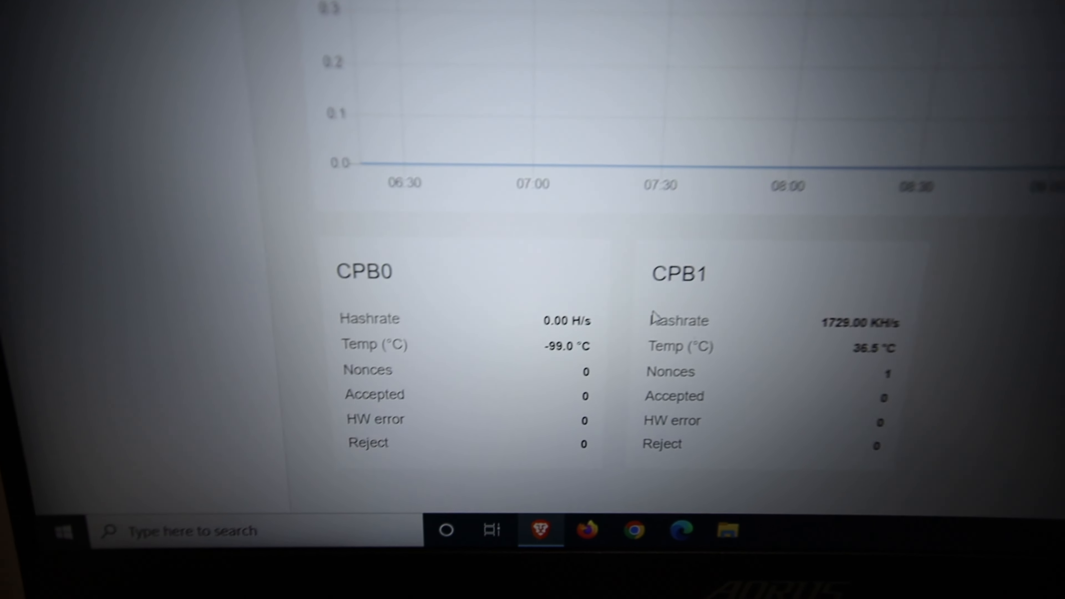